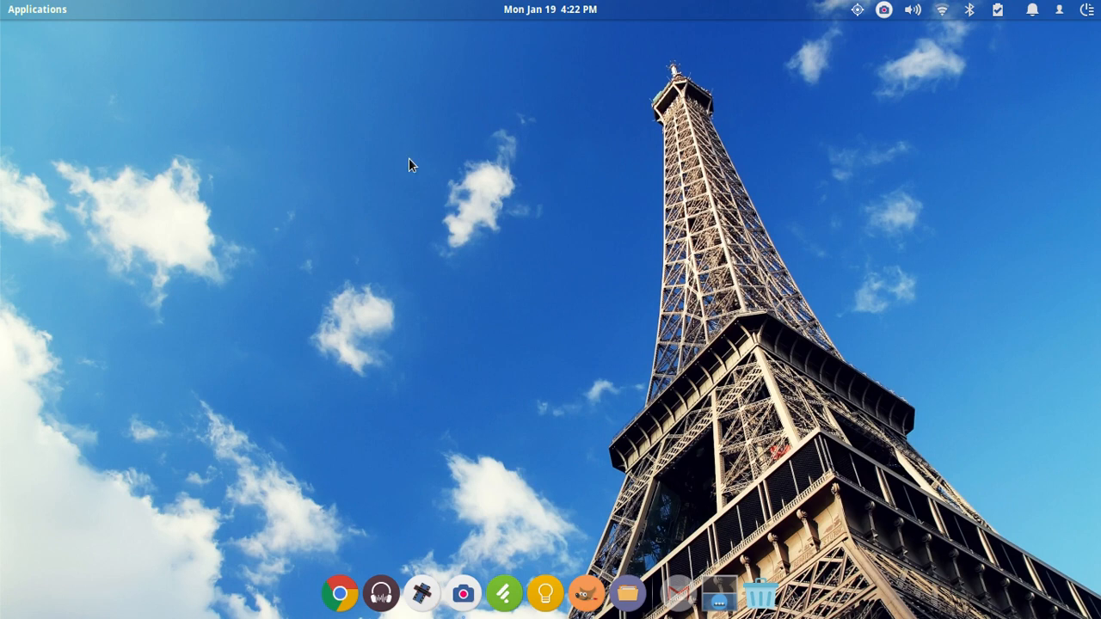
mouse_move(448, 181)
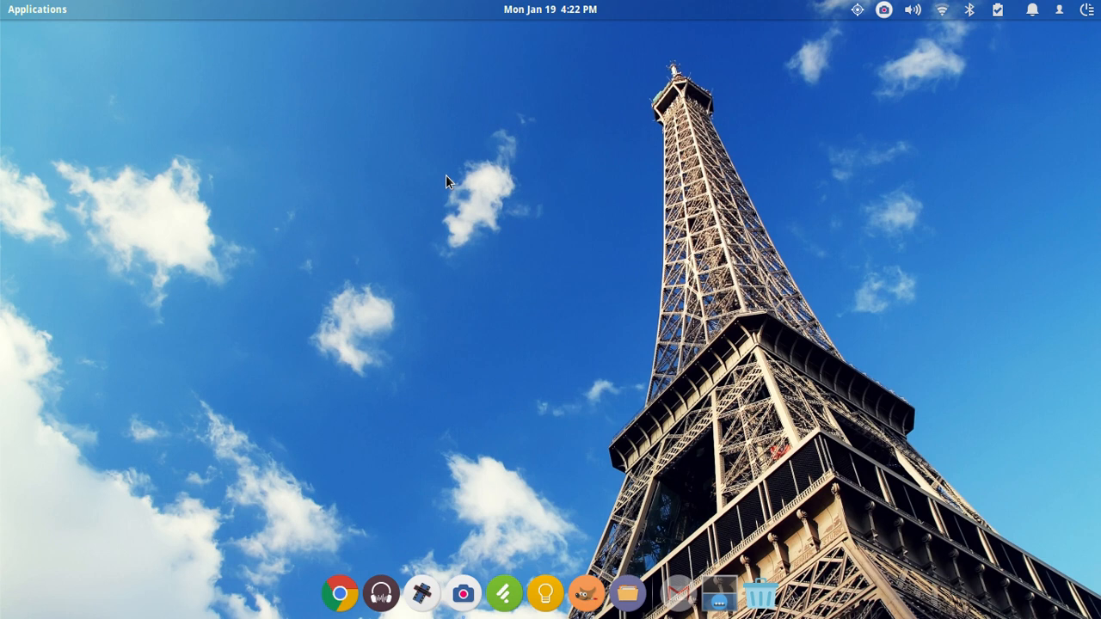
mouse_move(320, 389)
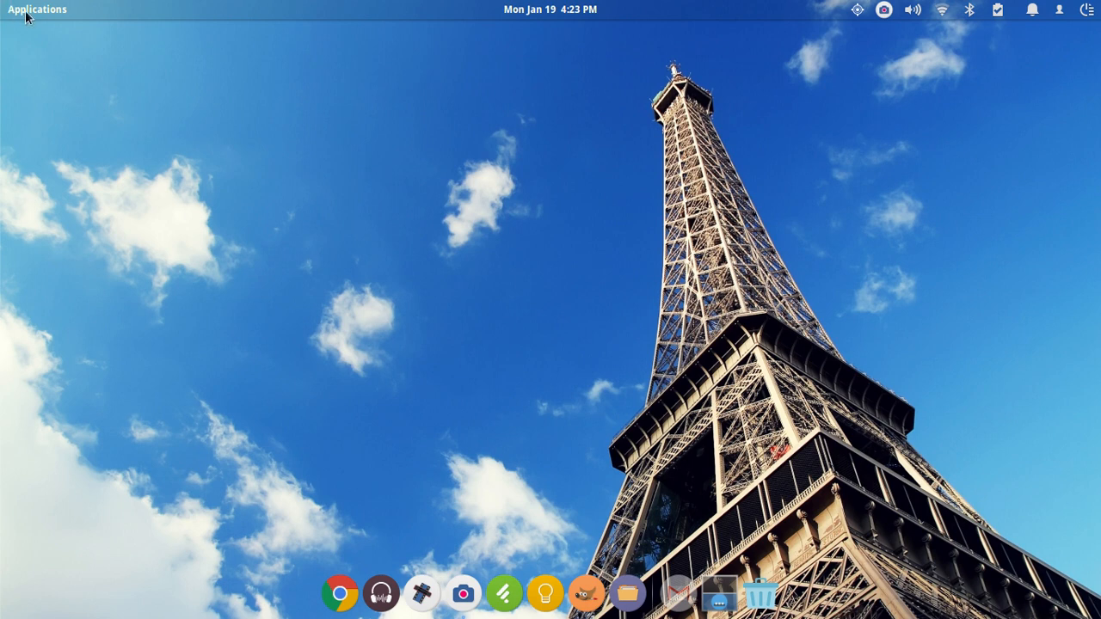
Launch System Settings from the Applications menu and bring up the Tweaks Appearance panel.
left_click(38, 11)
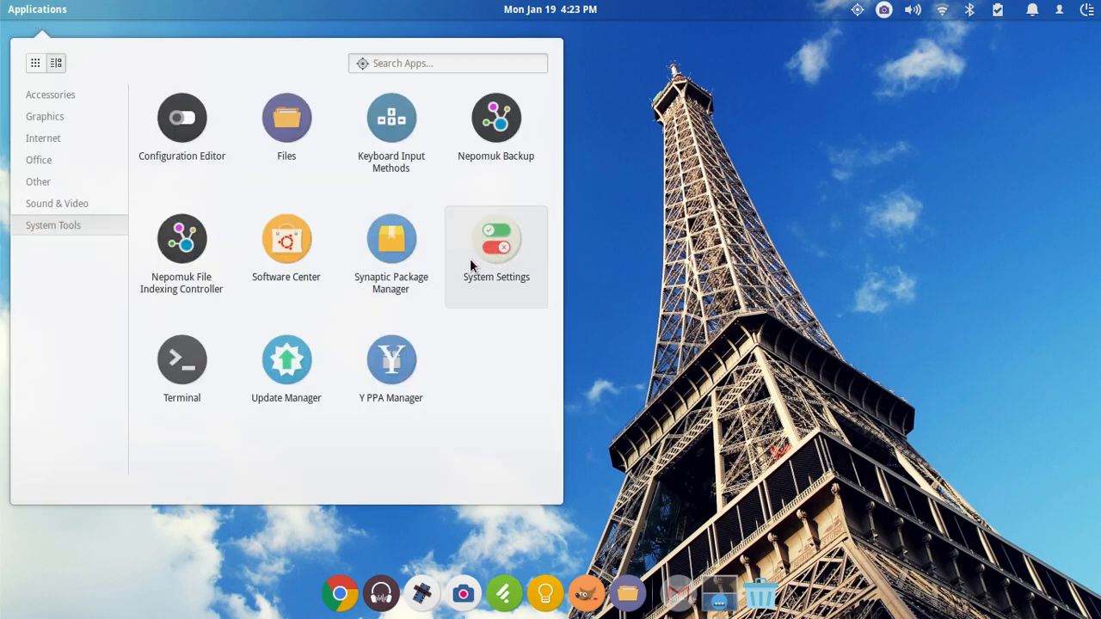
left_click(496, 239)
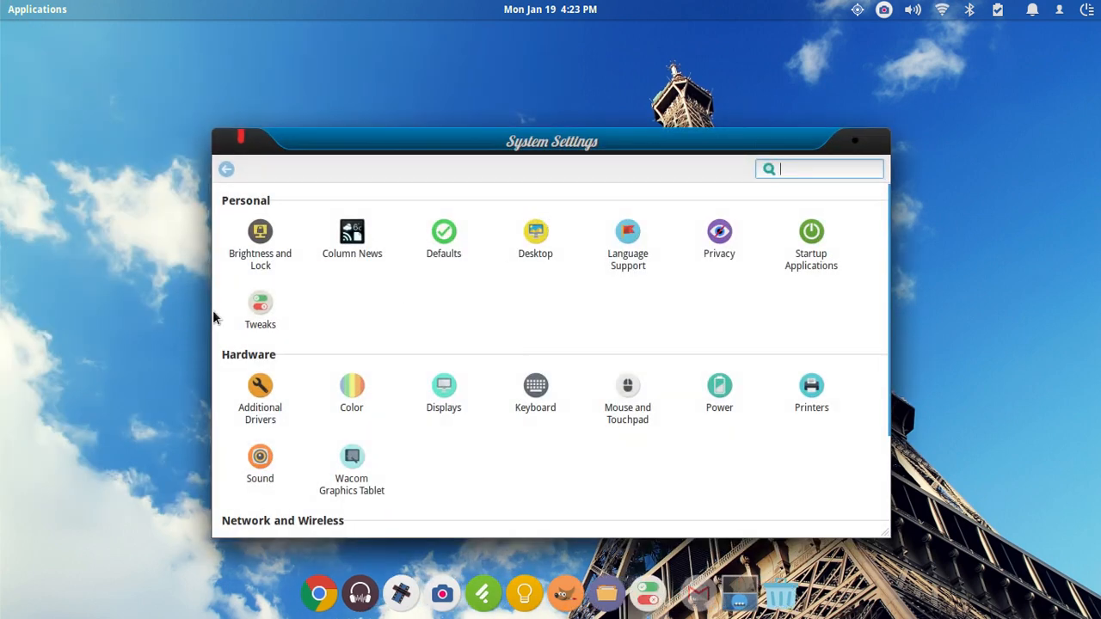
left_click(260, 303)
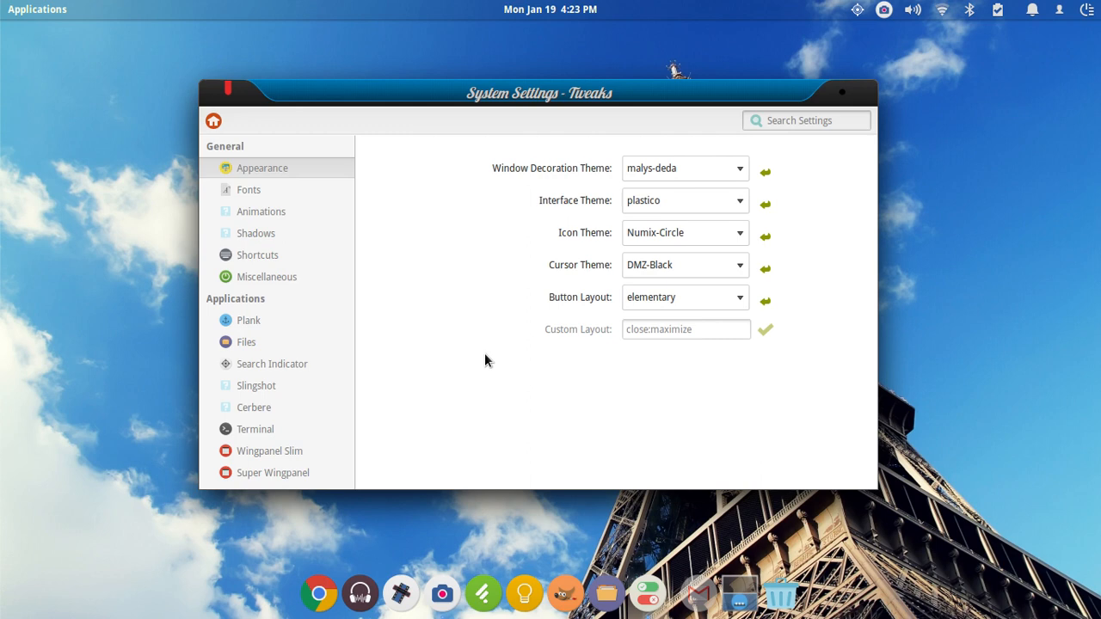
Show the Tweaks Shortcuts section listing the Launch Terminal shortcut and its command.
left_click(258, 255)
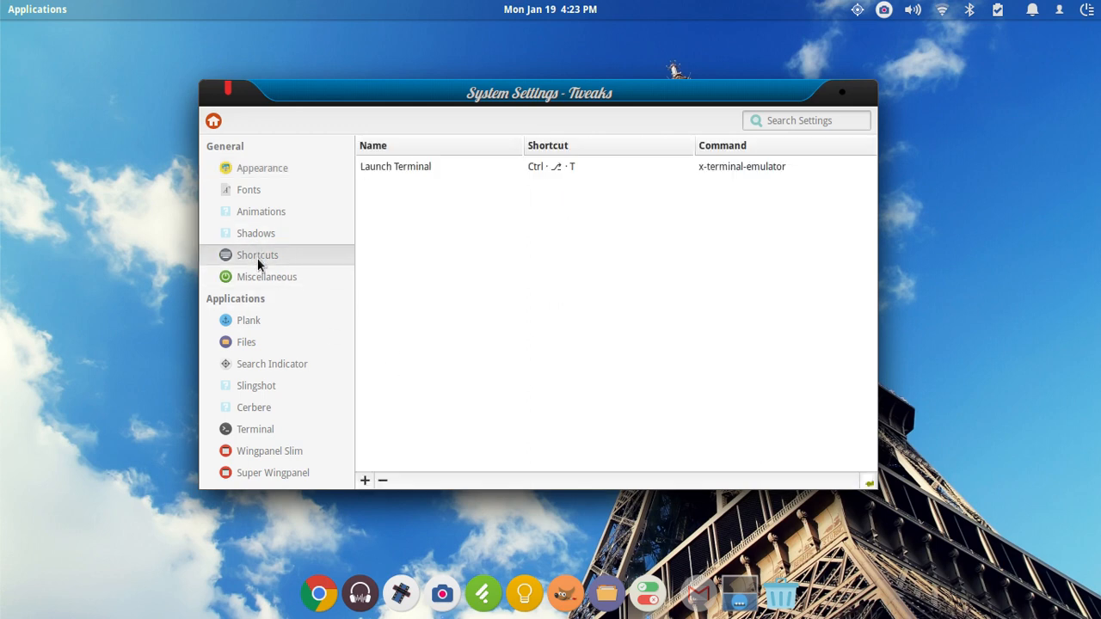
mouse_move(605, 355)
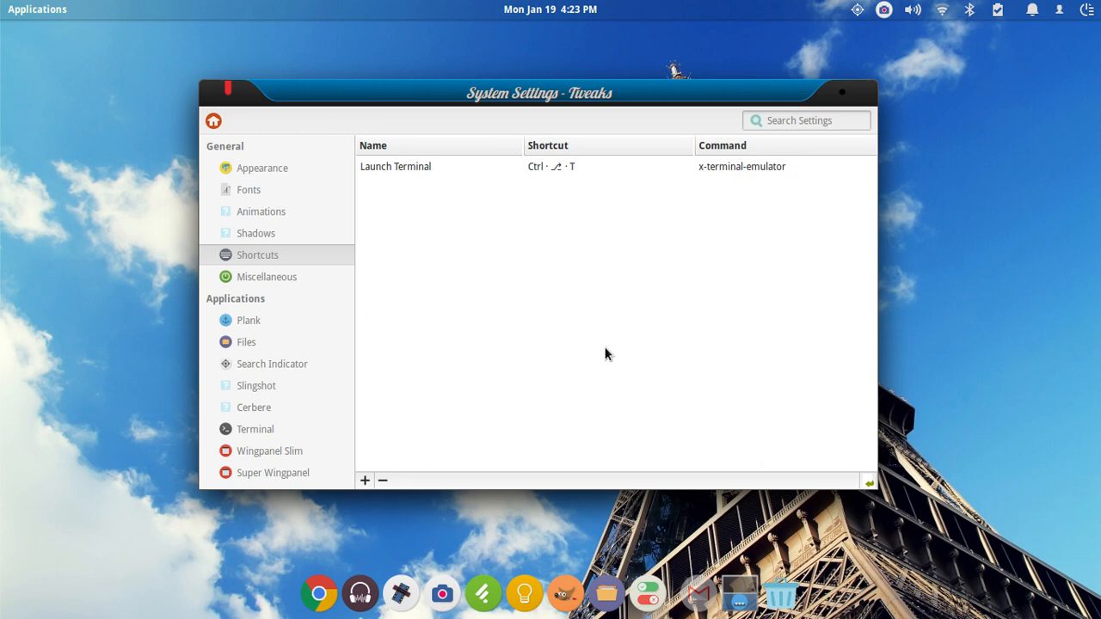
mouse_move(252, 112)
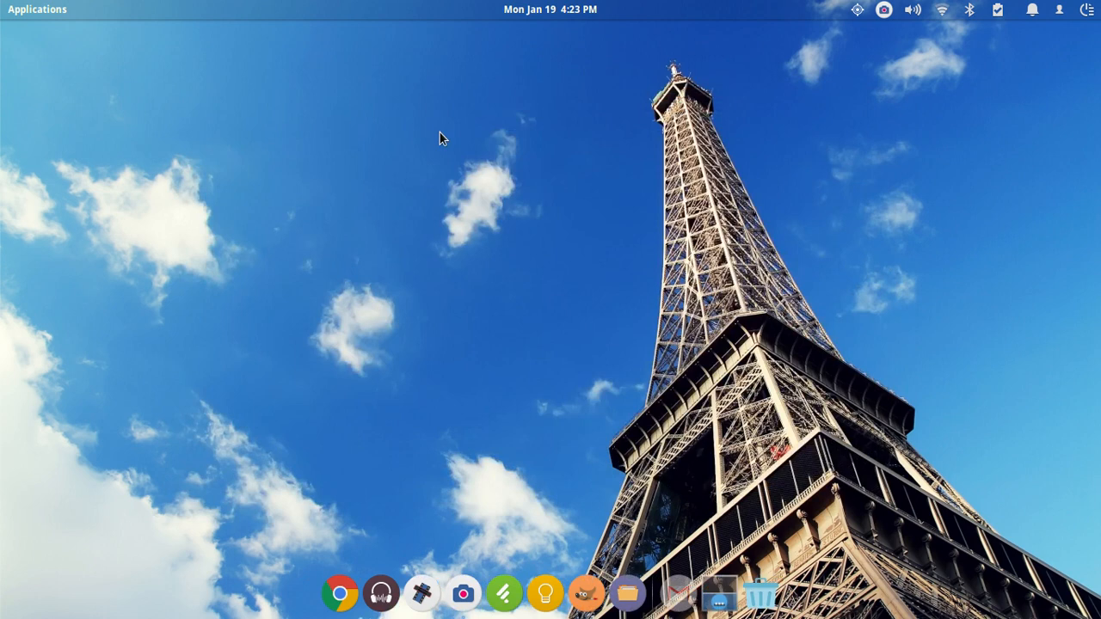
mouse_move(203, 348)
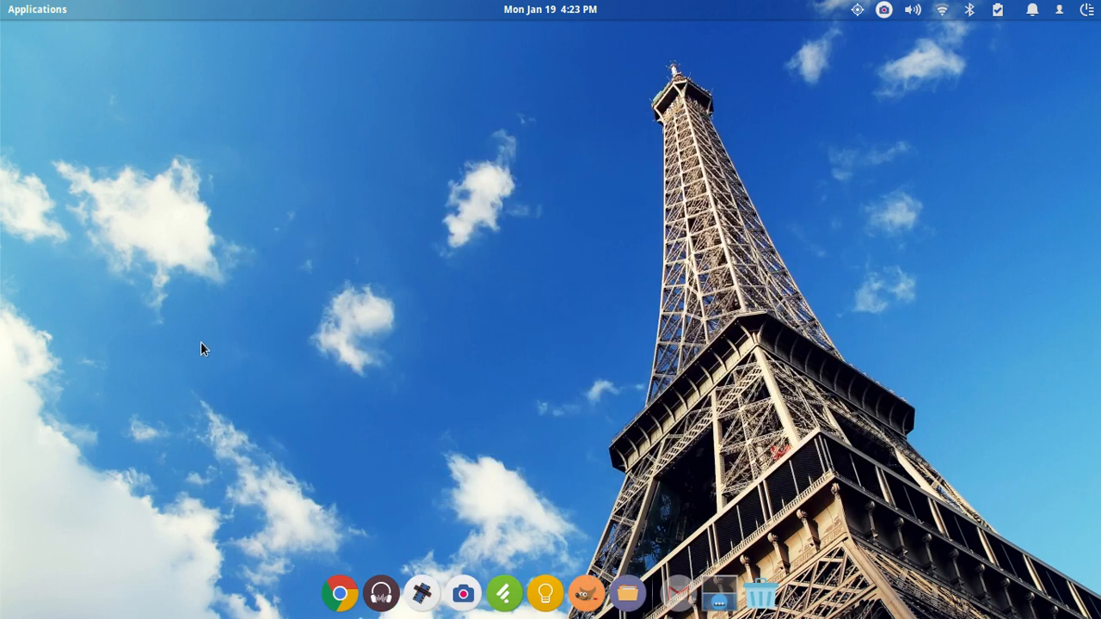
mouse_move(372, 336)
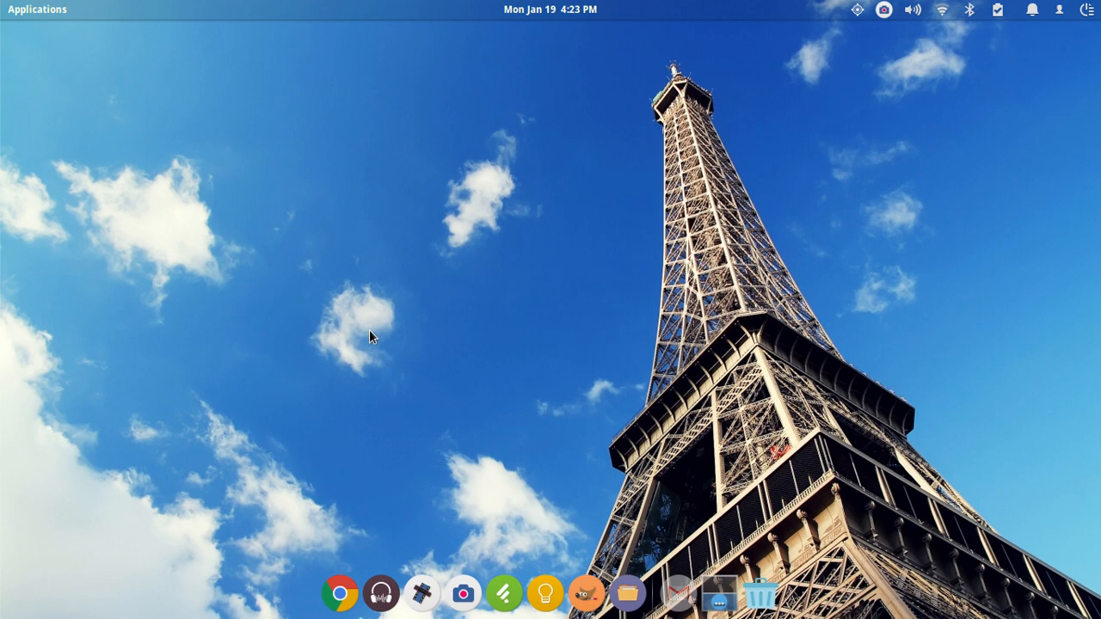
mouse_move(31, 64)
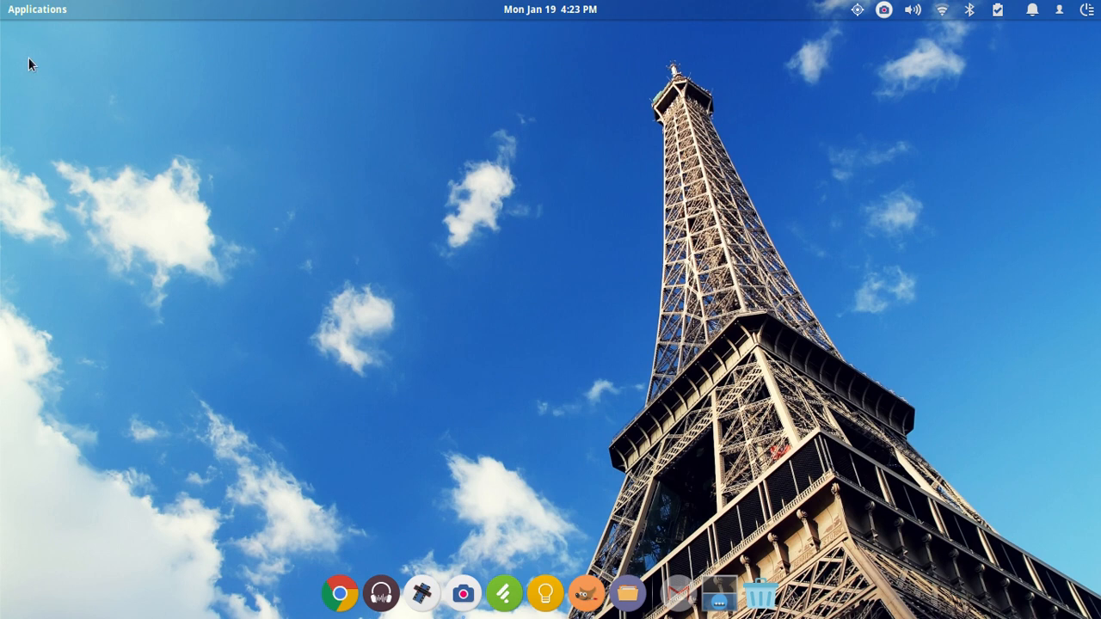
left_click(38, 10)
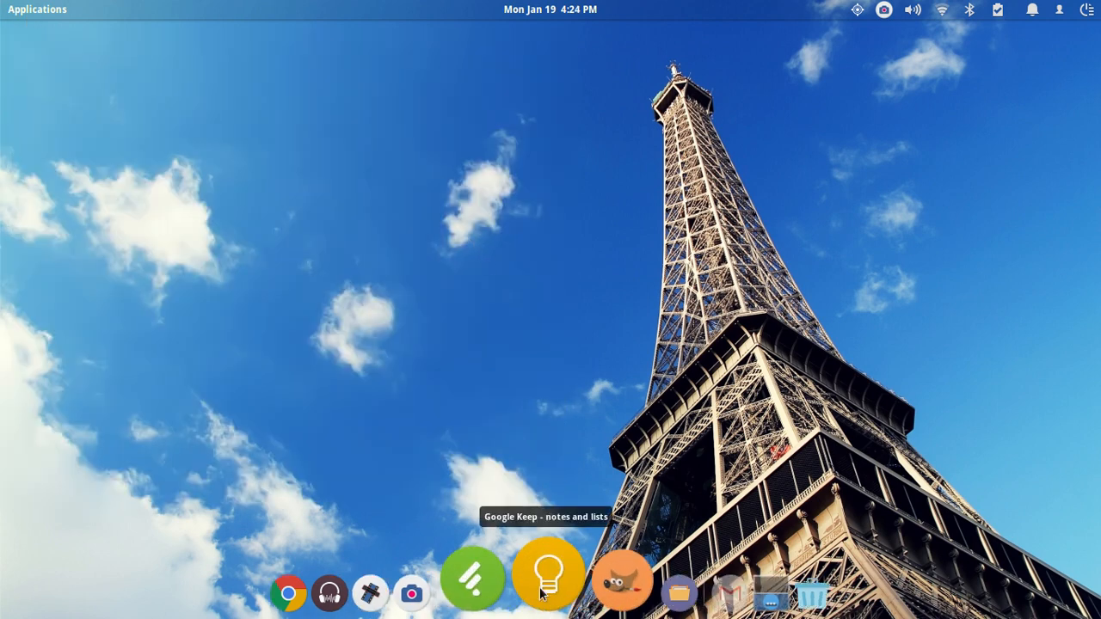
left_click(38, 10)
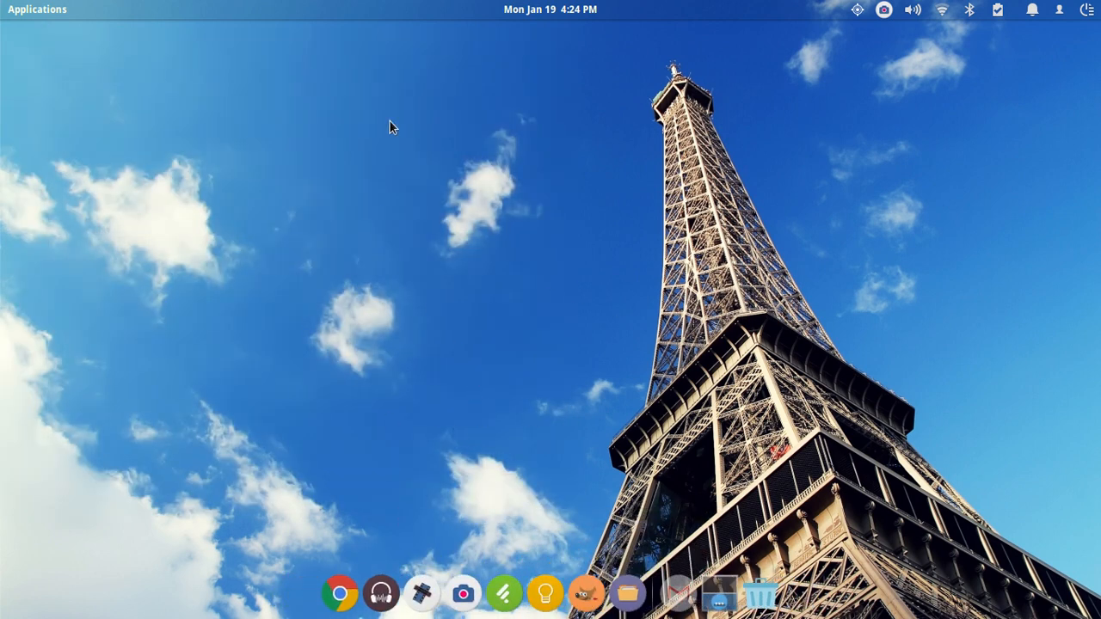
mouse_move(461, 451)
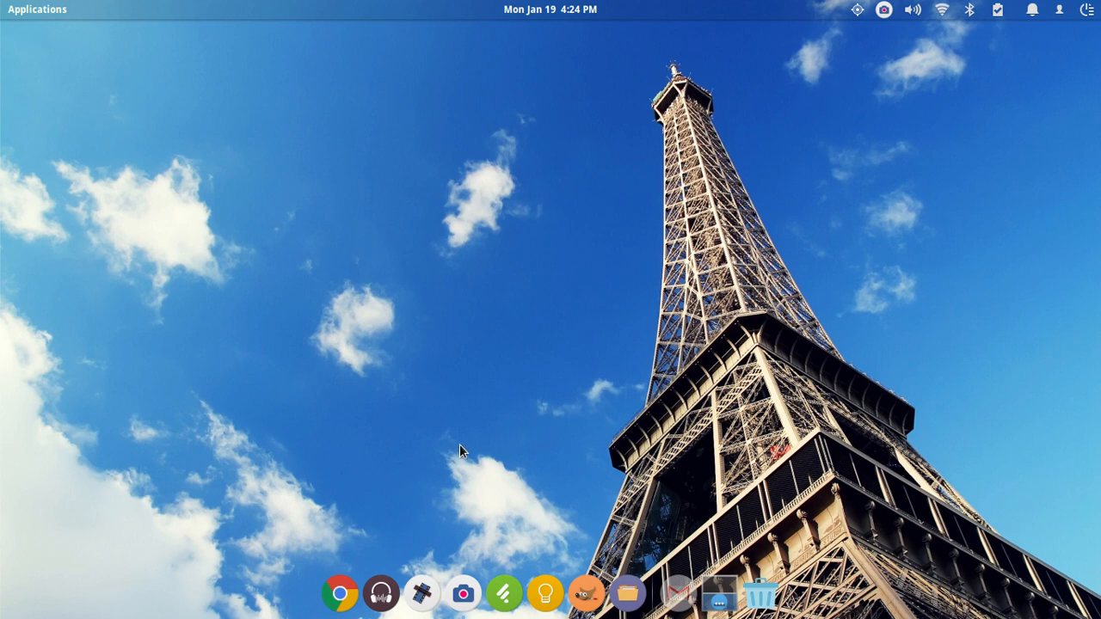
mouse_move(478, 444)
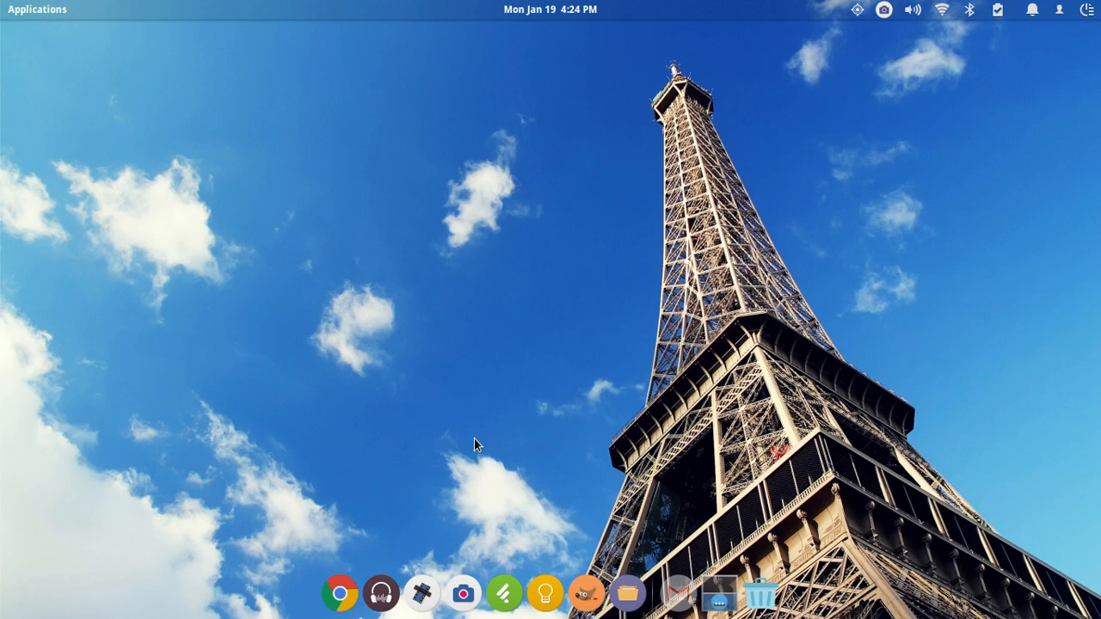
mouse_move(551, 251)
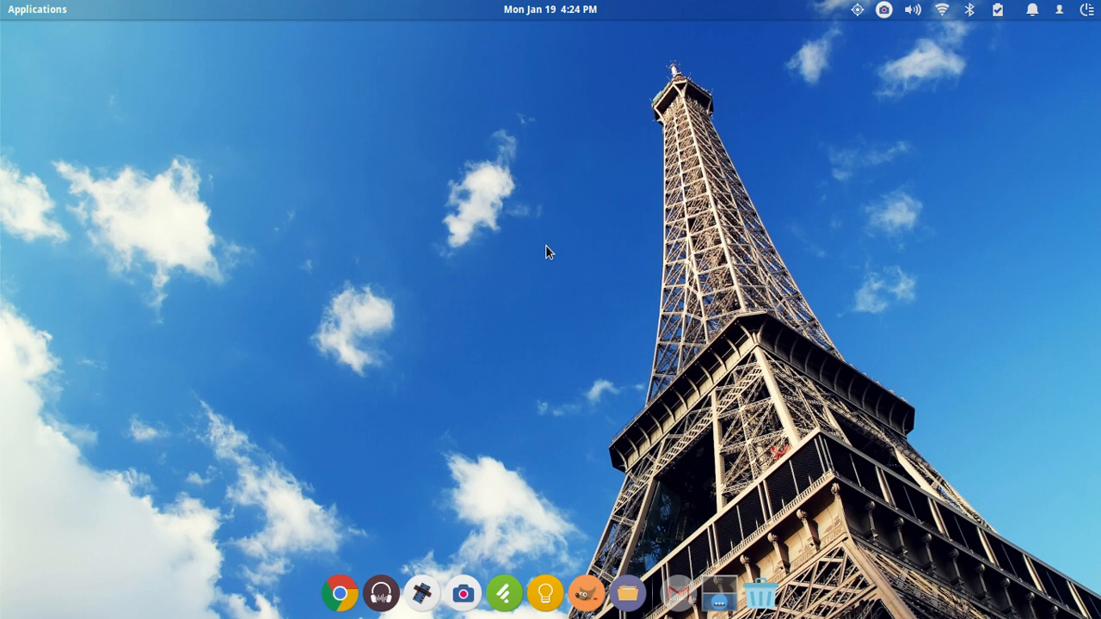
mouse_move(67, 7)
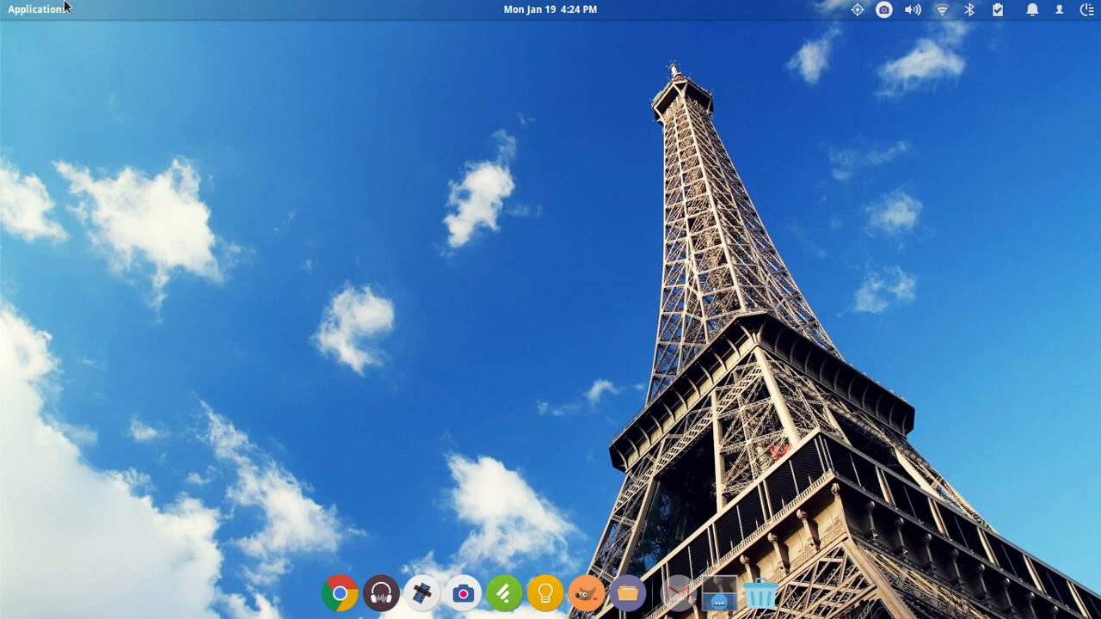
left_click(36, 11)
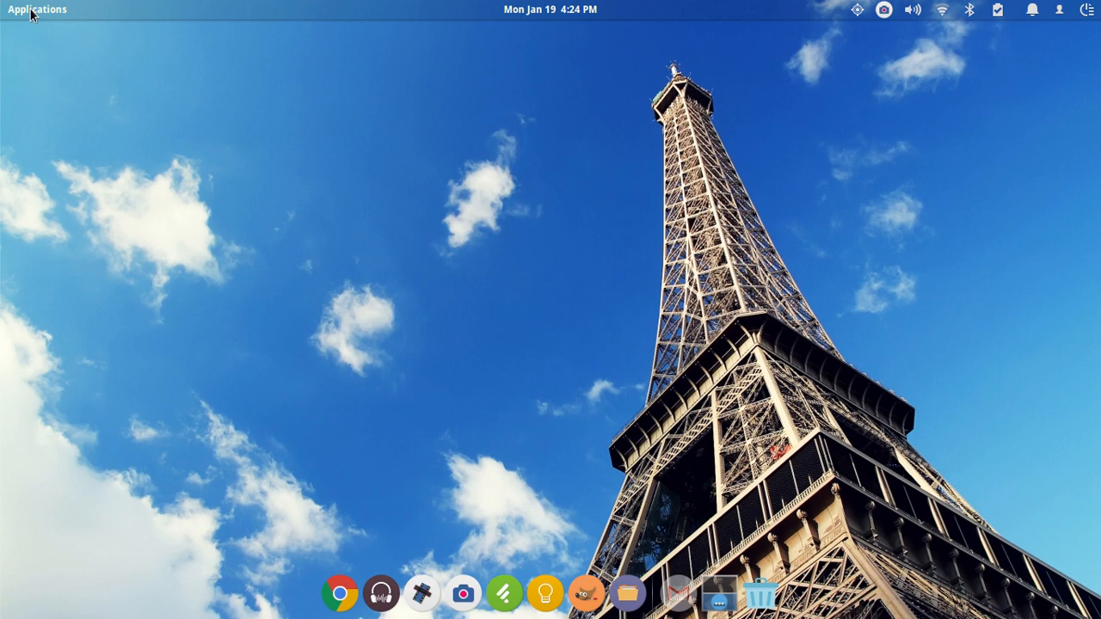
mouse_move(607, 265)
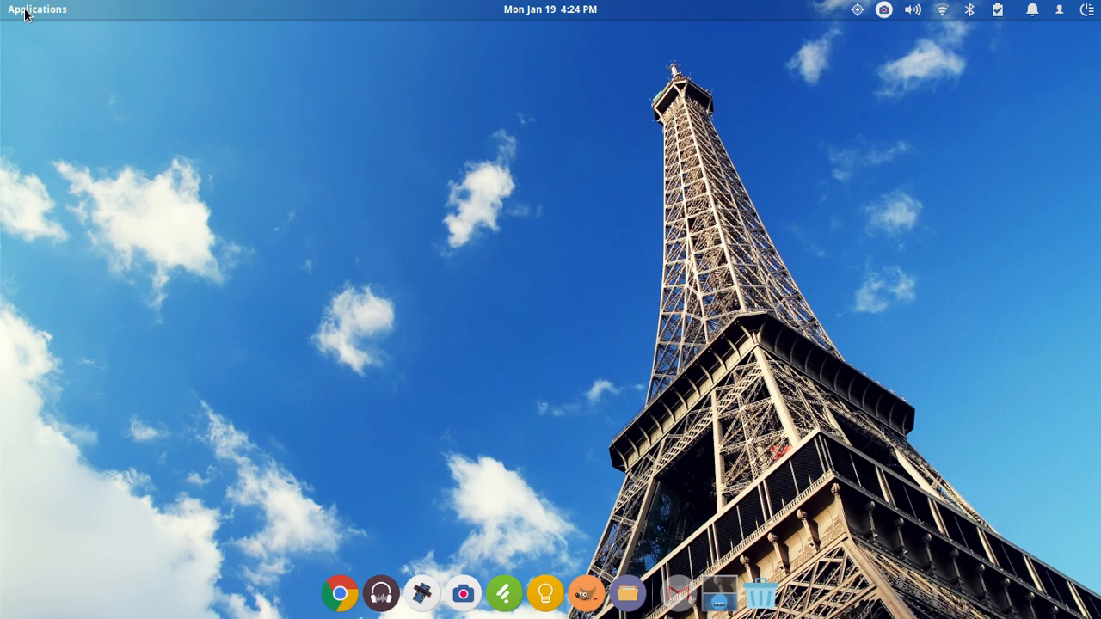
left_click(38, 10)
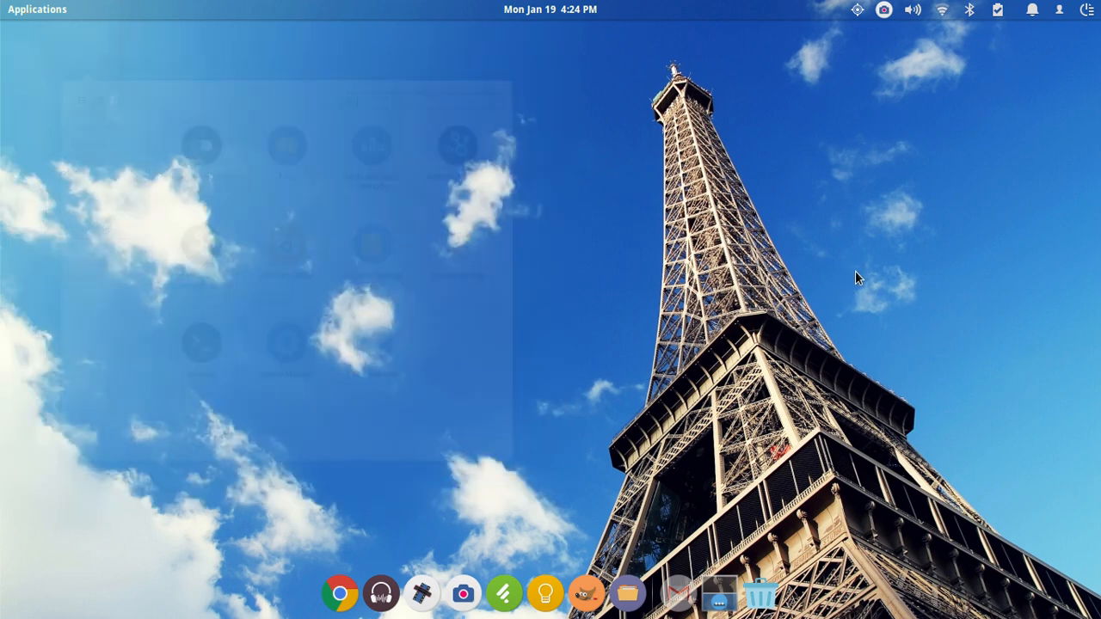
left_click(37, 10)
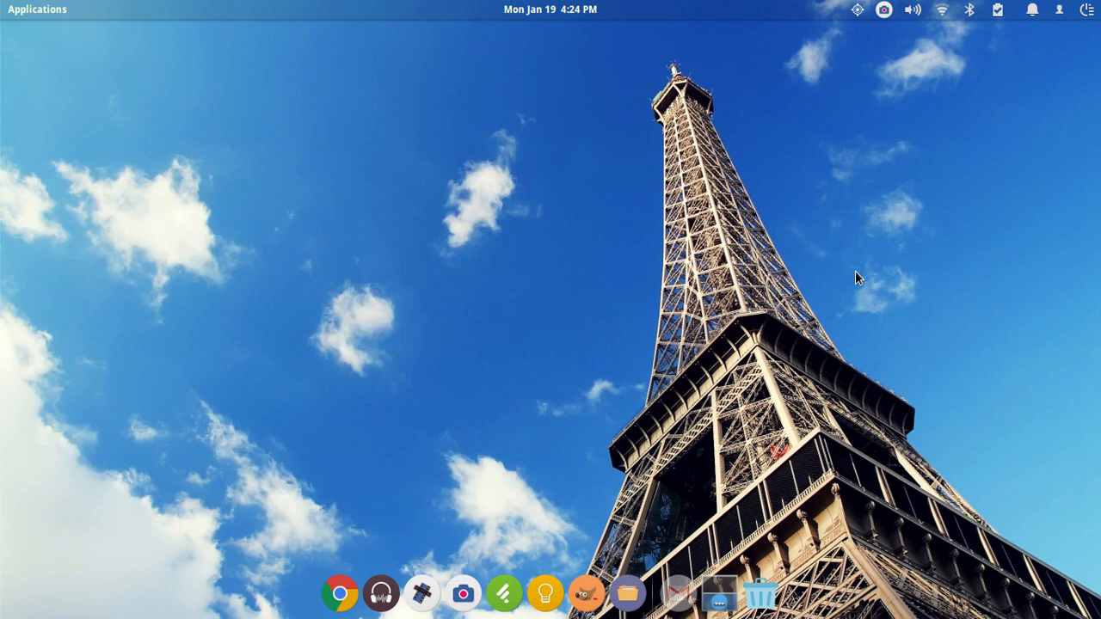
mouse_move(984, 187)
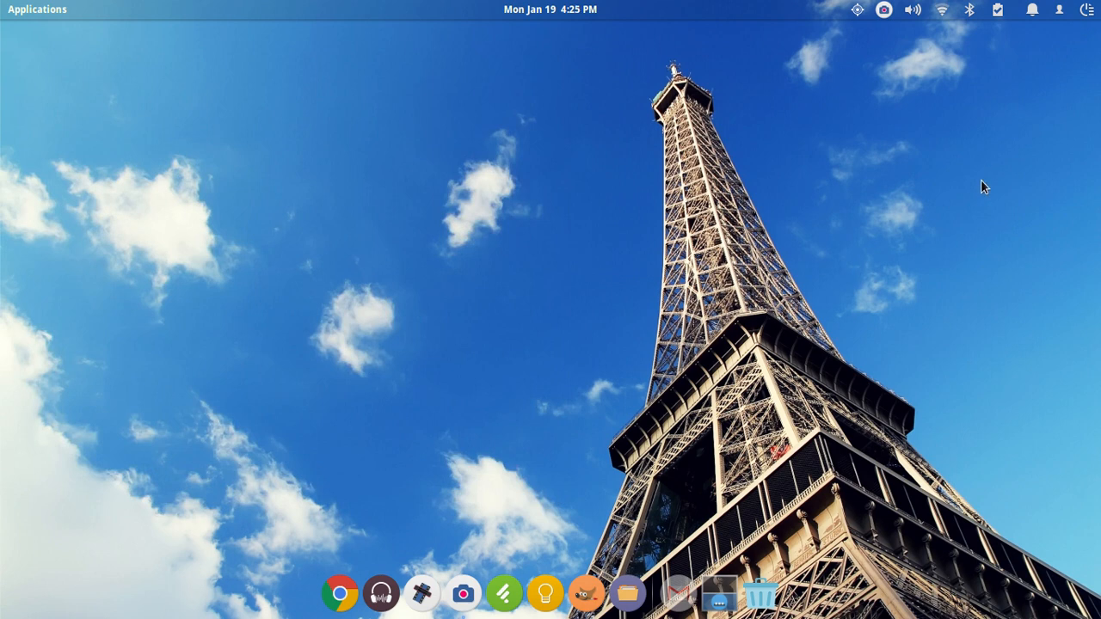
mouse_move(988, 172)
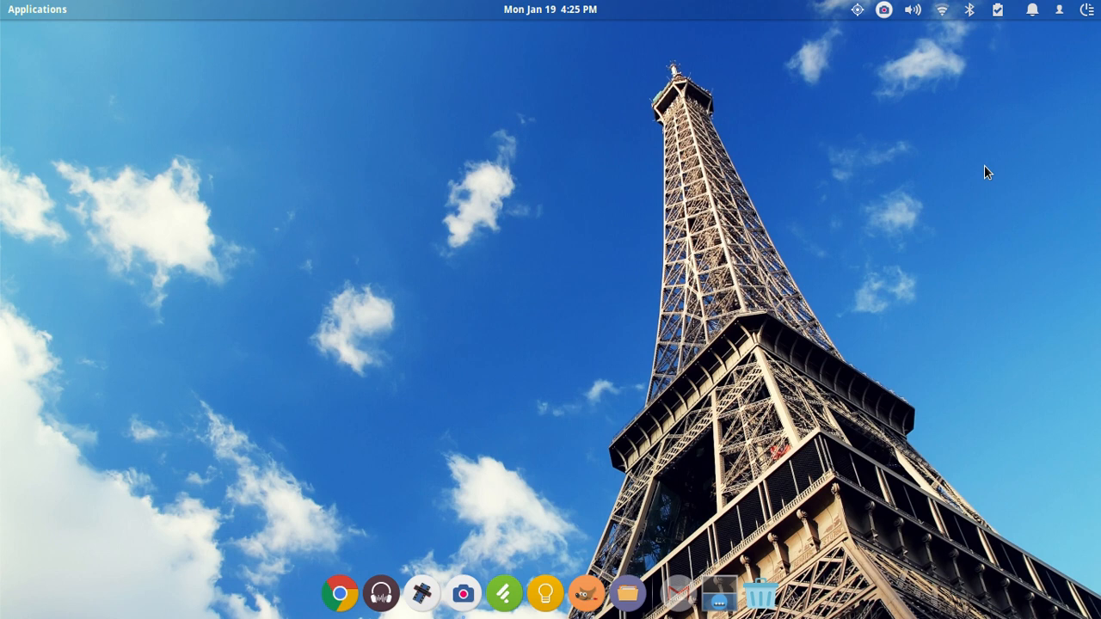